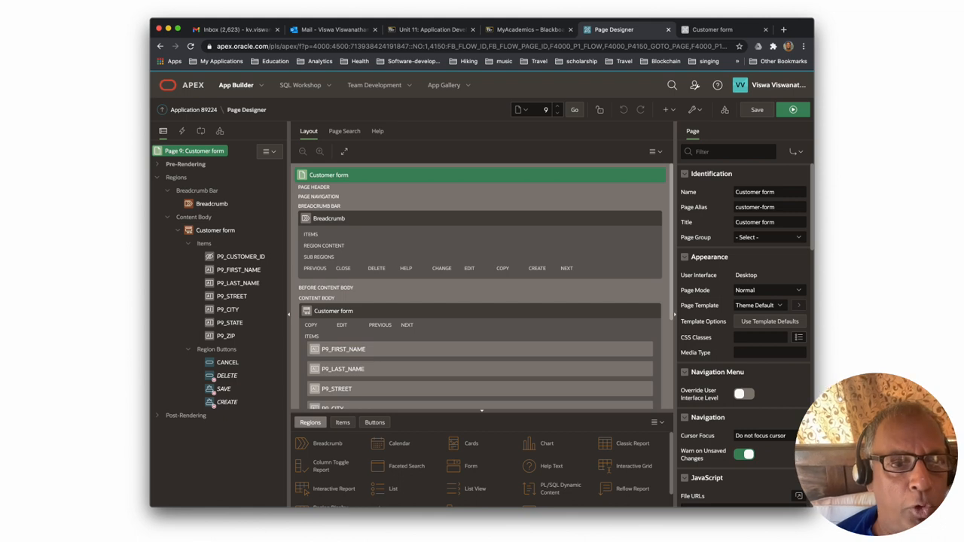
# Step: Select P9_CUSTOMER_ID under Customer form > Items to show its Page Item properties
pyautogui.click(241, 256)
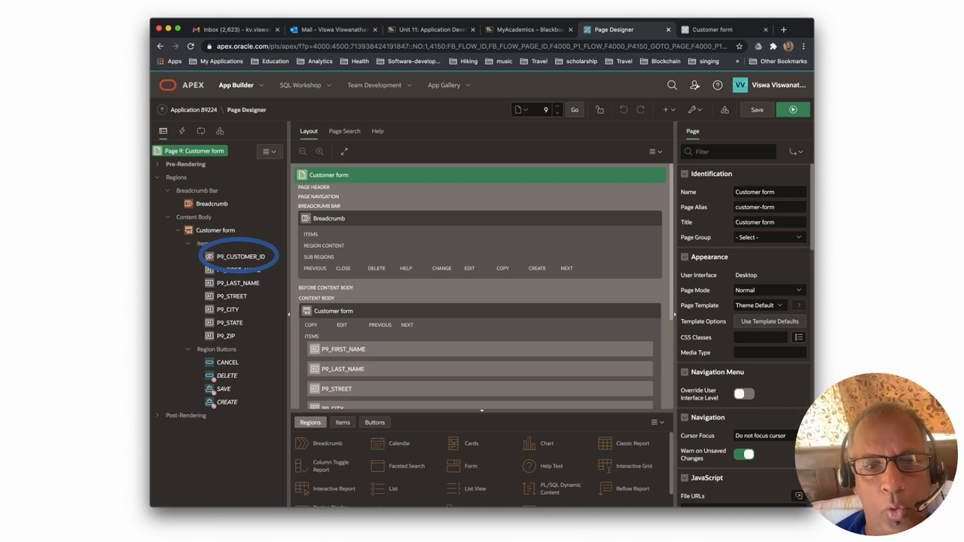
pyautogui.click(241, 256)
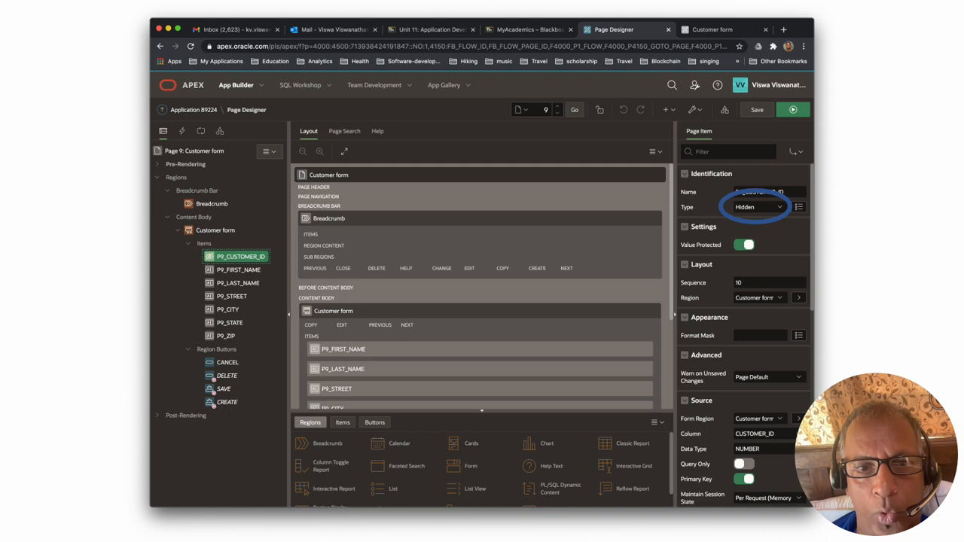
# Step: Change Customer ID to a Display Only item labelled 'Customer id' and save the page
pyautogui.click(756, 207)
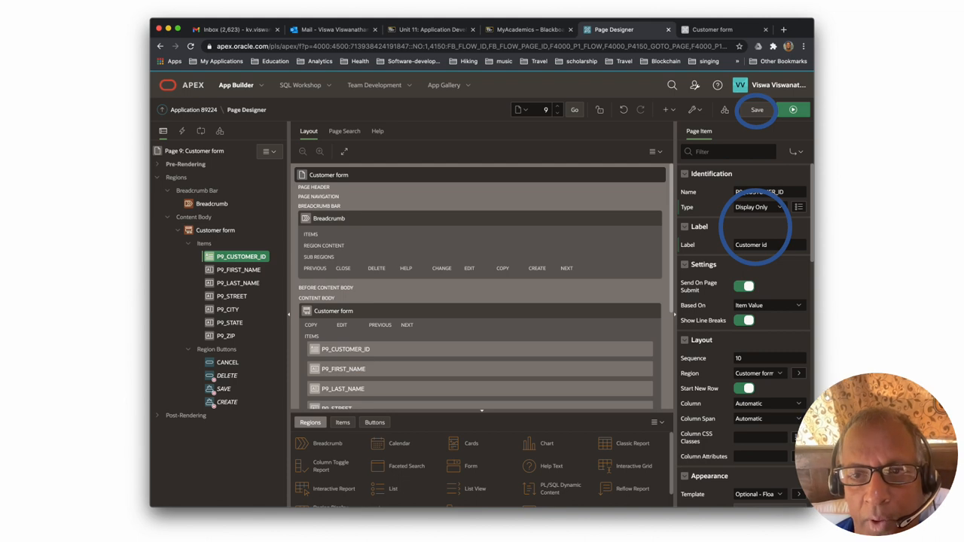
pyautogui.click(792, 108)
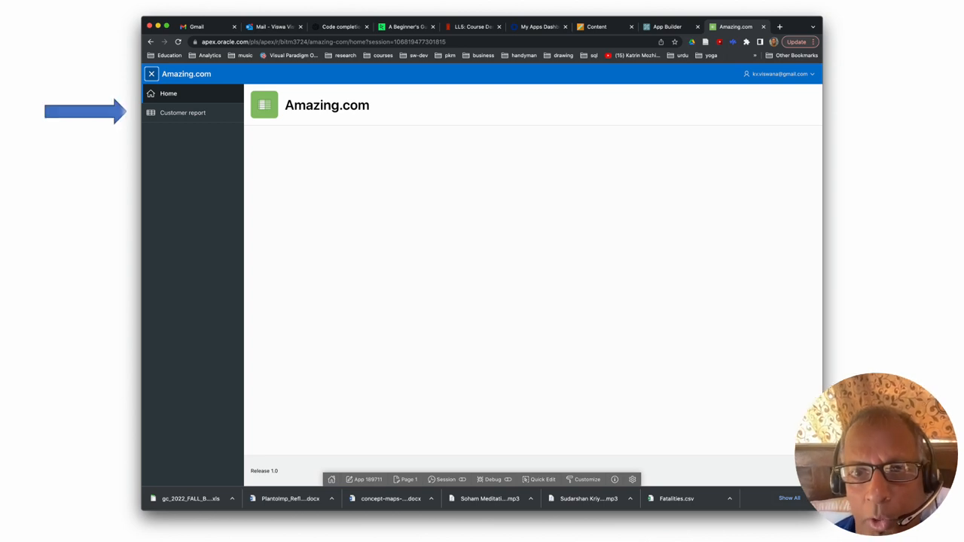
pyautogui.click(184, 111)
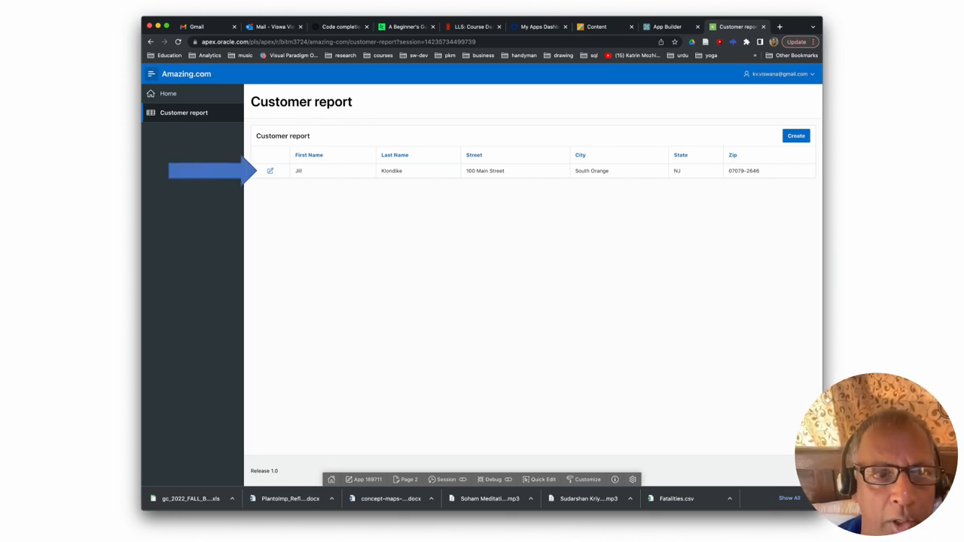
pyautogui.click(270, 170)
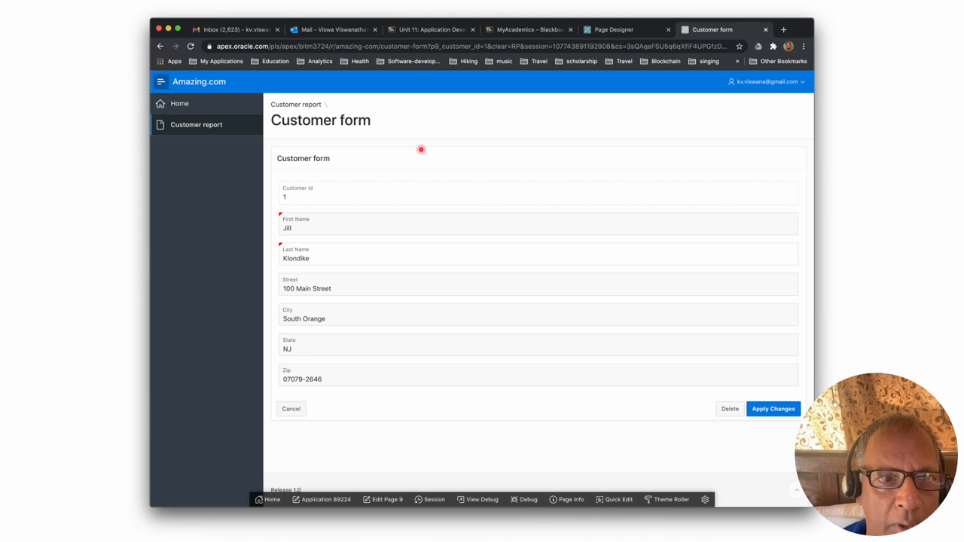
pyautogui.moveTo(338, 199)
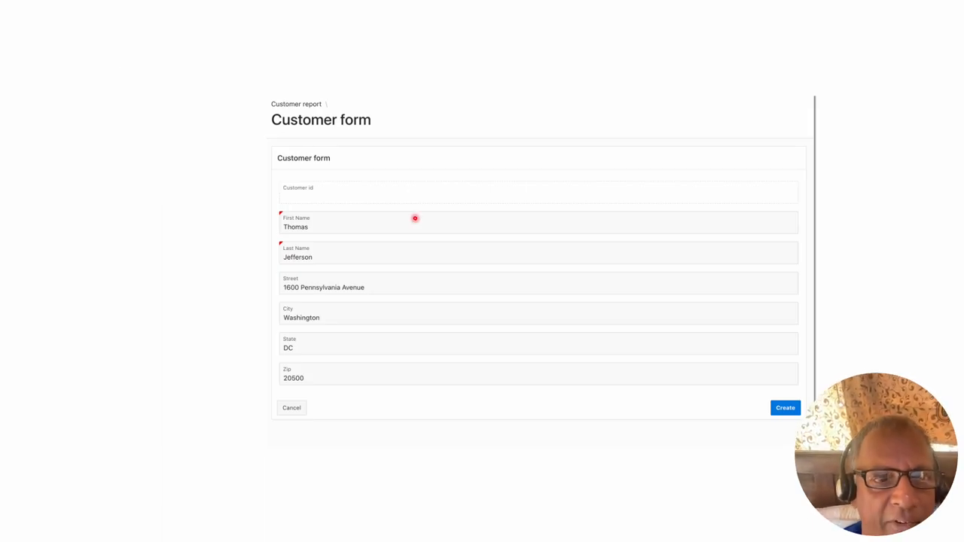
pyautogui.moveTo(396, 198)
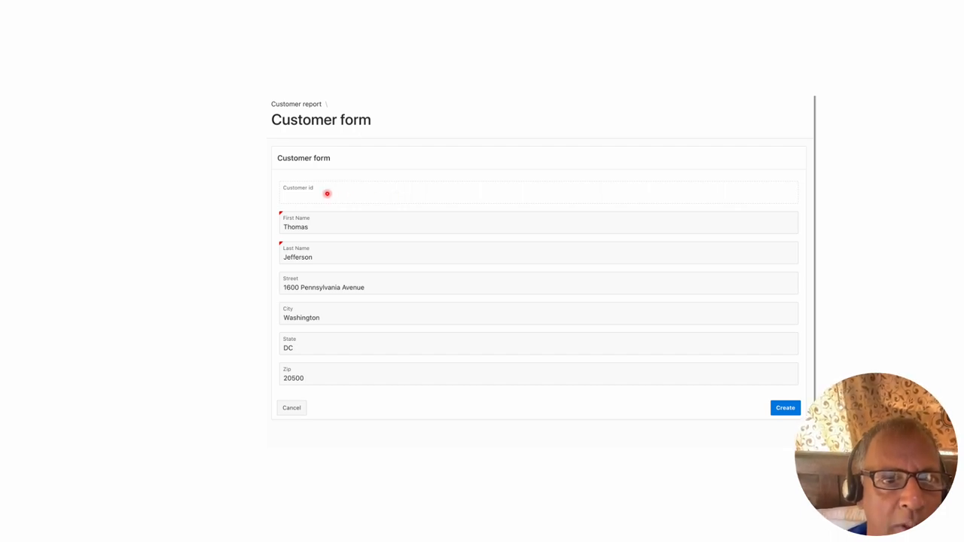
pyautogui.moveTo(599, 190)
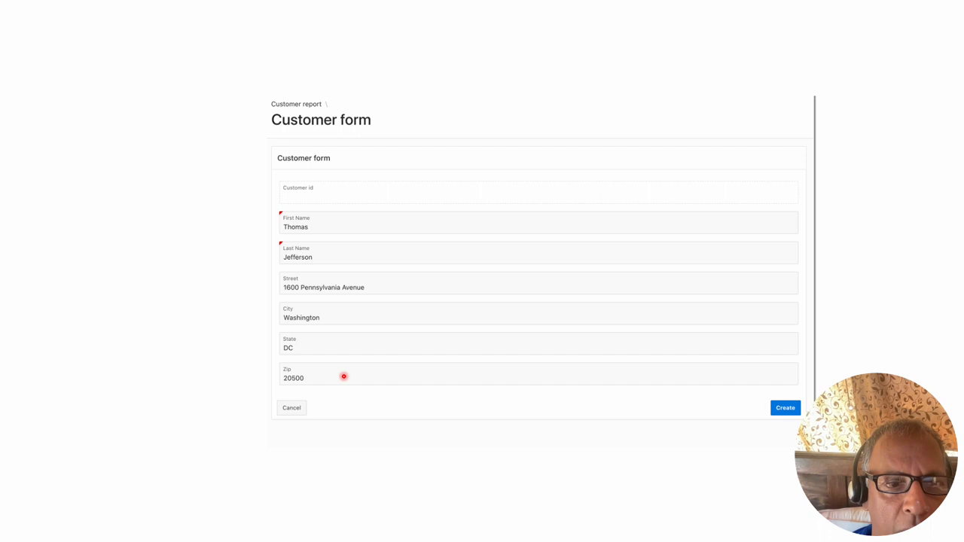
pyautogui.moveTo(563, 345)
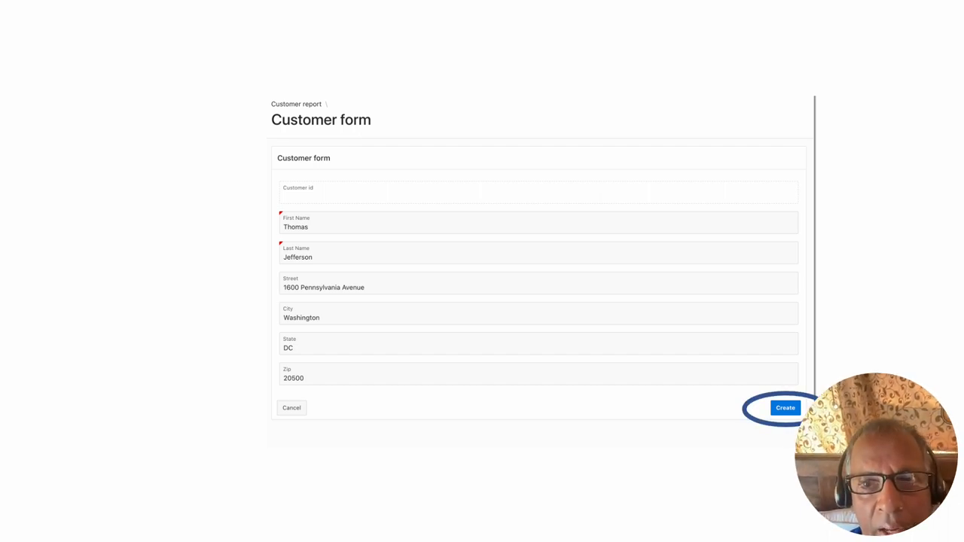
# Step: Create customer Thomas Jefferson, 1600 Pennsylvania Avenue, Washington, DC 20500
pyautogui.click(783, 407)
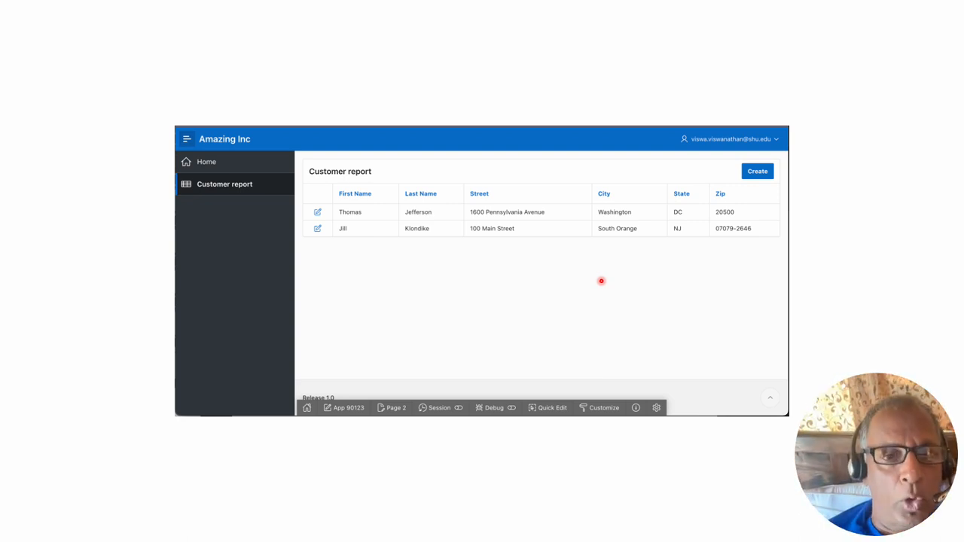
pyautogui.moveTo(410, 293)
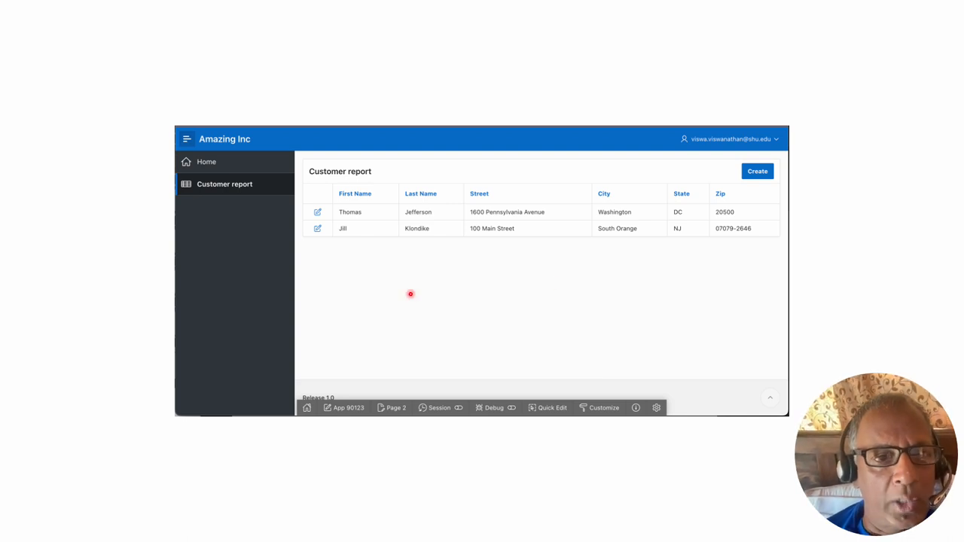
pyautogui.moveTo(307, 206)
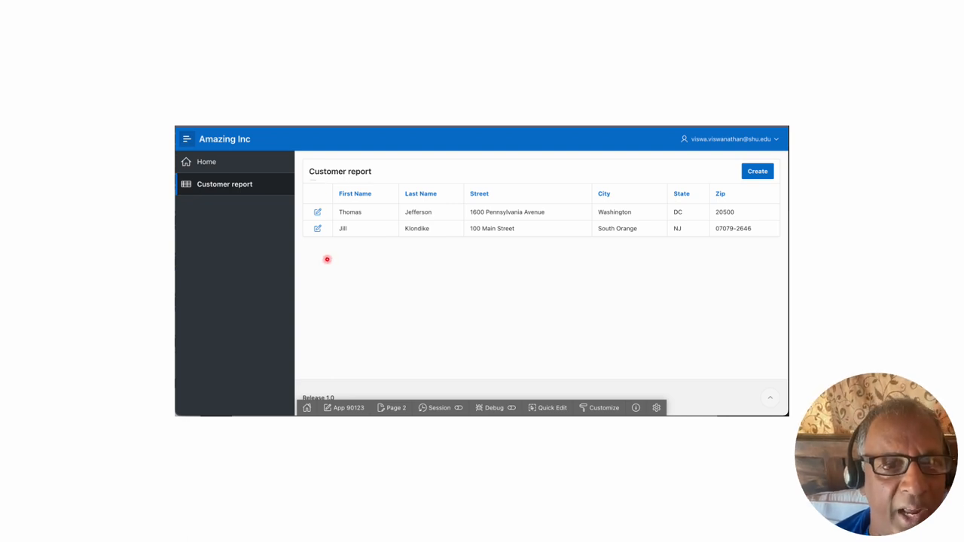
pyautogui.moveTo(327, 259)
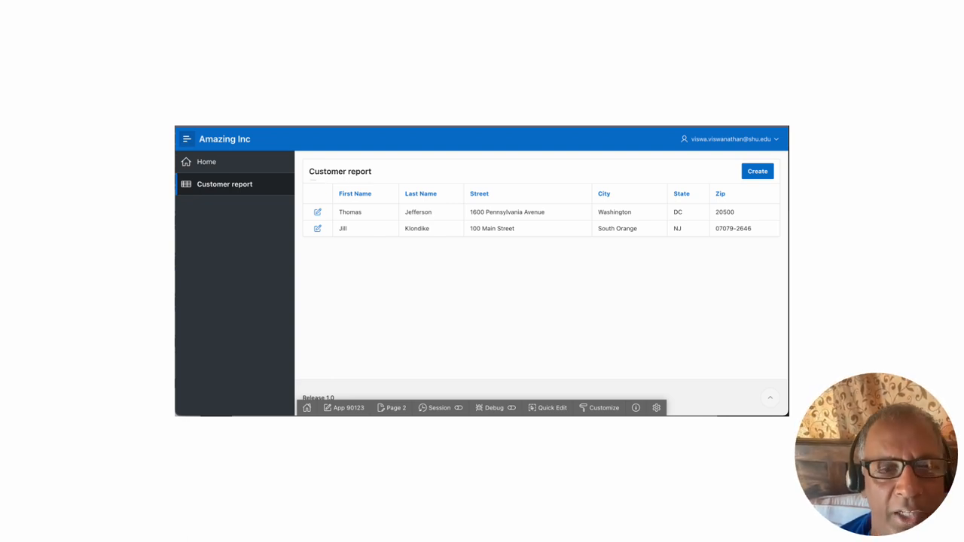